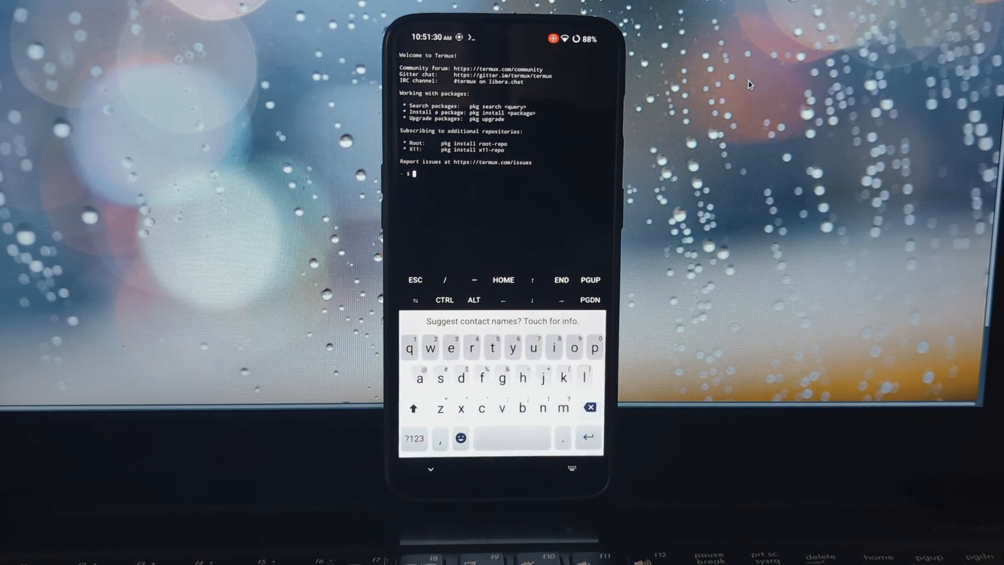
Run 'pkg update && pkg install proot-distro' and confirm the install with y.
text(pkg)
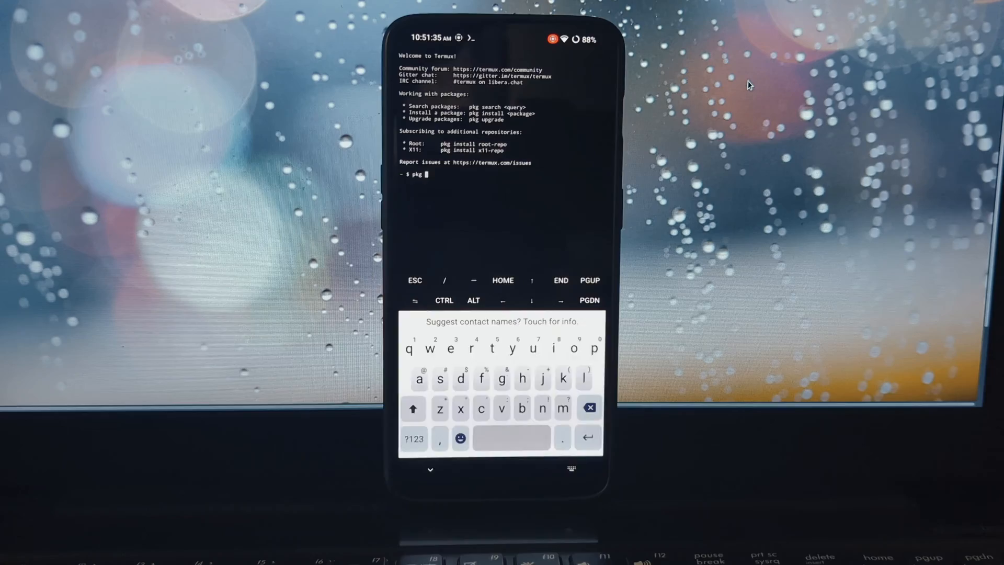
text(update &&)
text(pr)
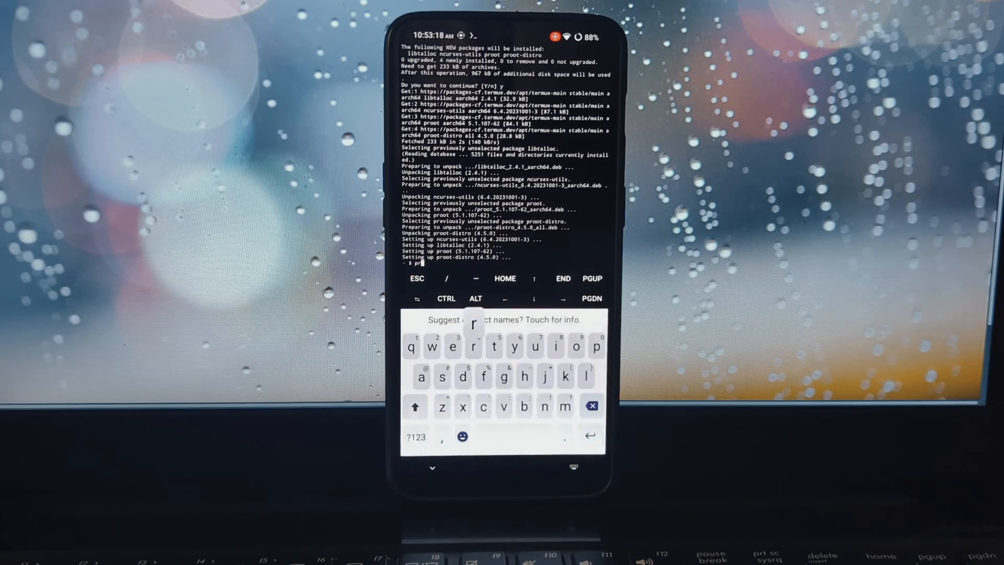
Run 'proot-distro list' to see Alpine, Arch Linux, Debian and Ubuntu as installable distributions.
text(oot-distro)
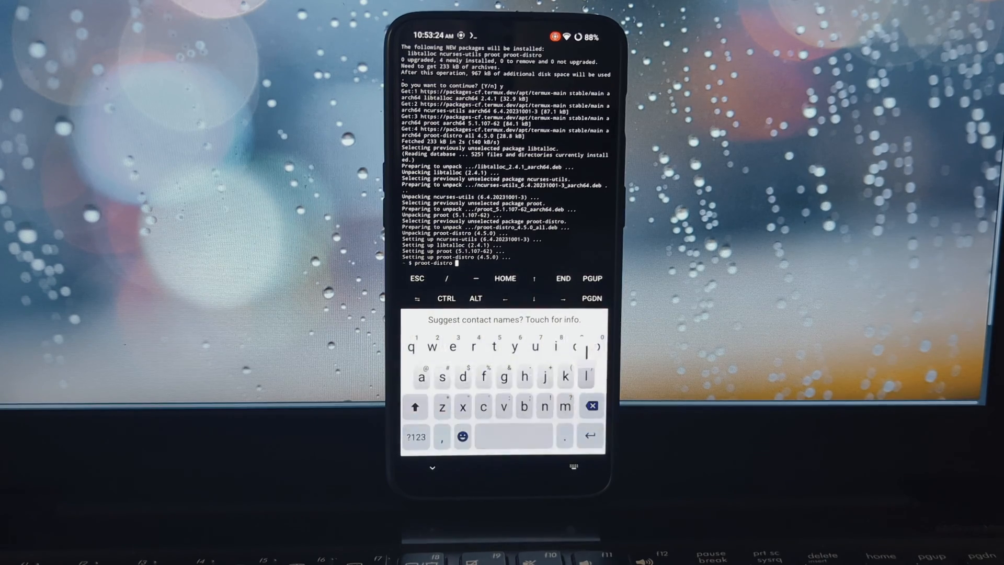
text(list)
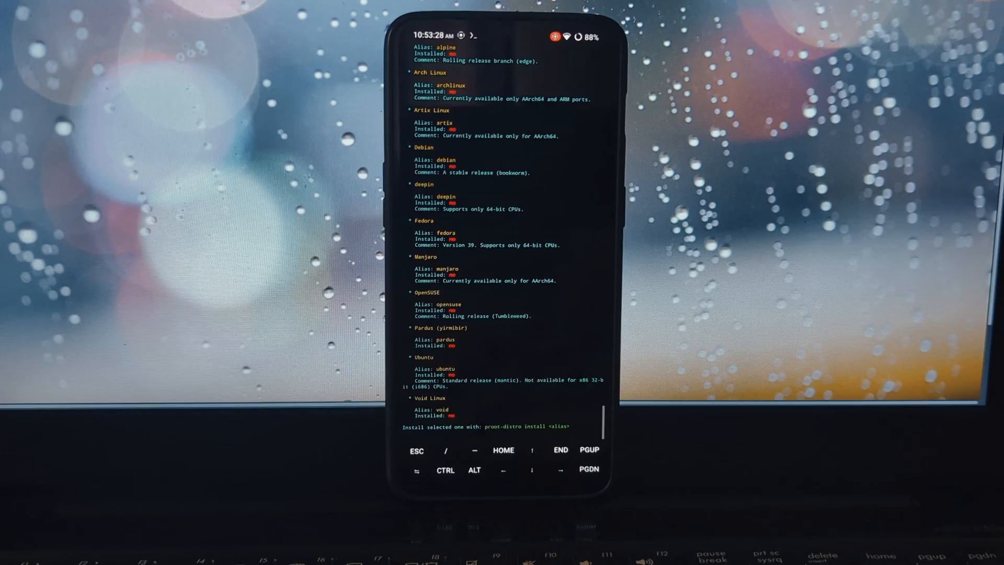
scroll(down, 3)
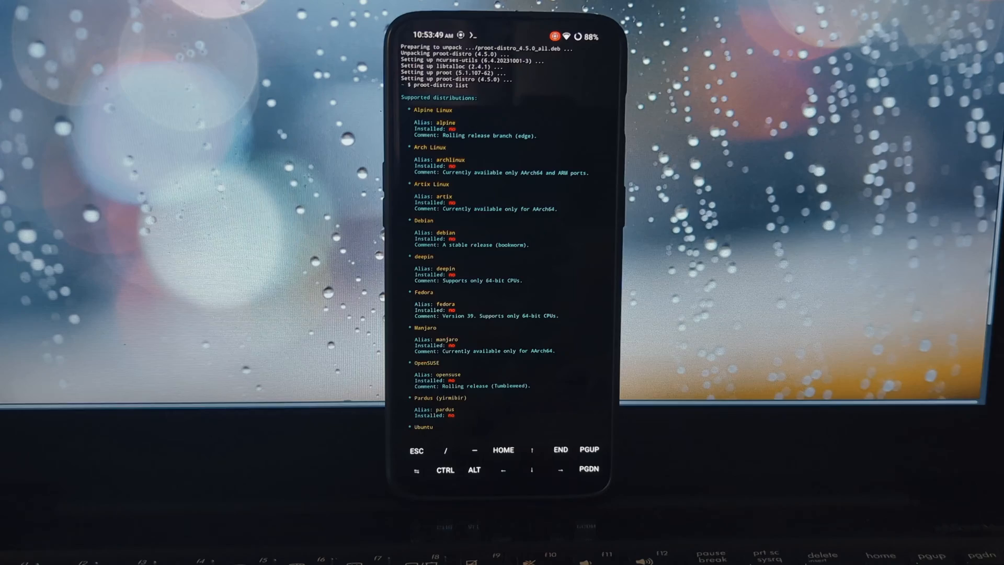
scroll(down, 3)
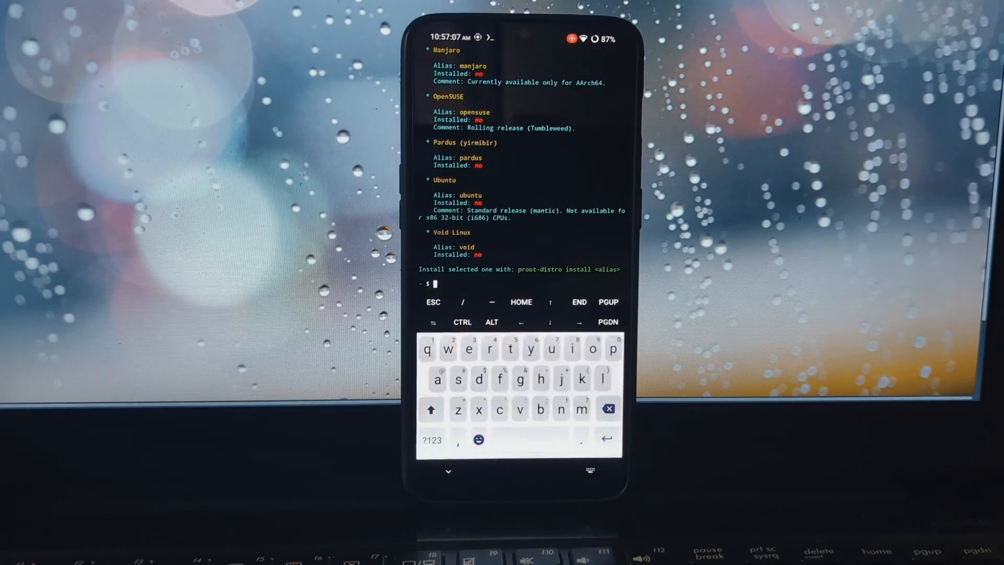
Run 'proot-distro install ubuntu && proot-distro login ubuntu' to reach a root shell.
text(proot-distro install ubuntu && proot-distro)
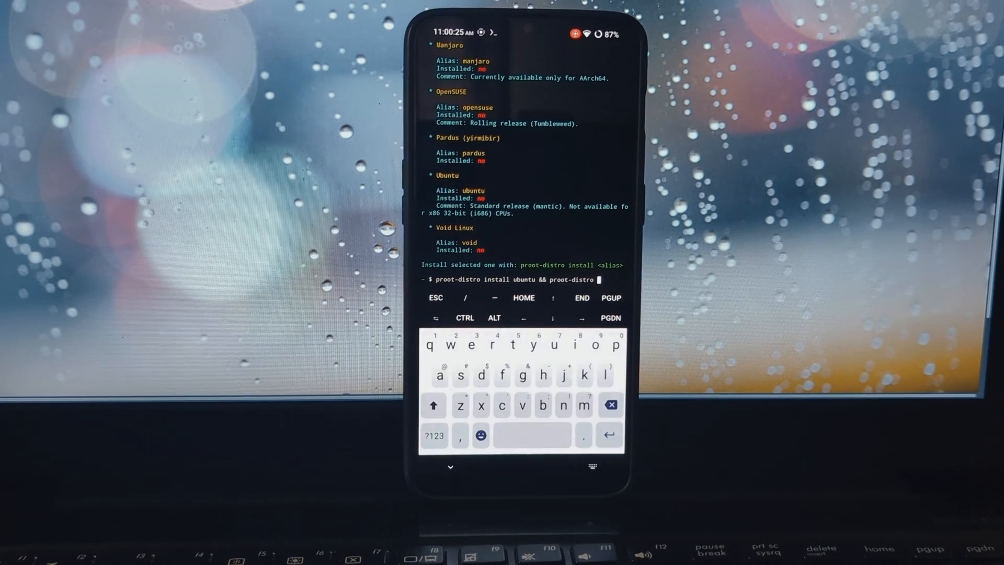
text(login)
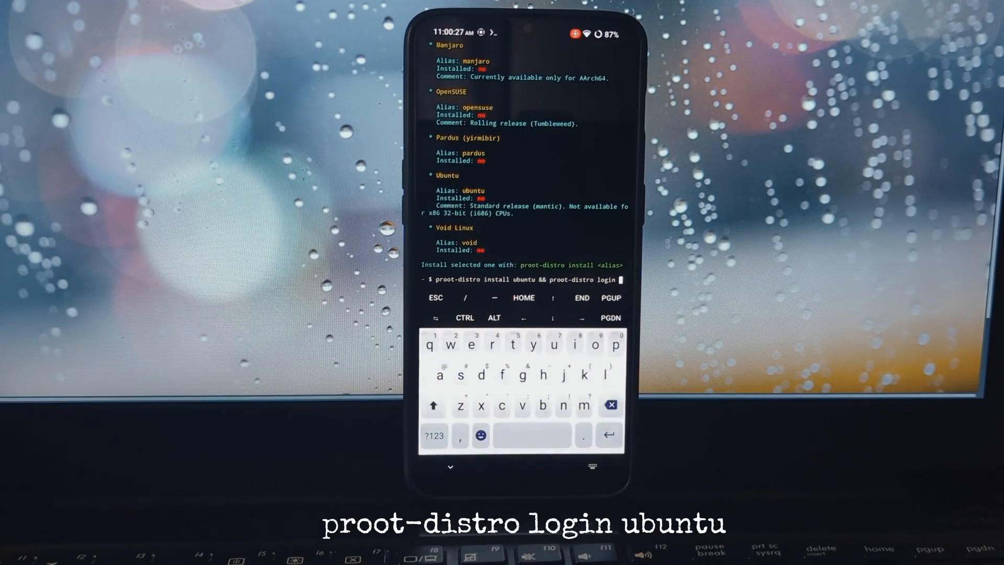
text(ubuntu)
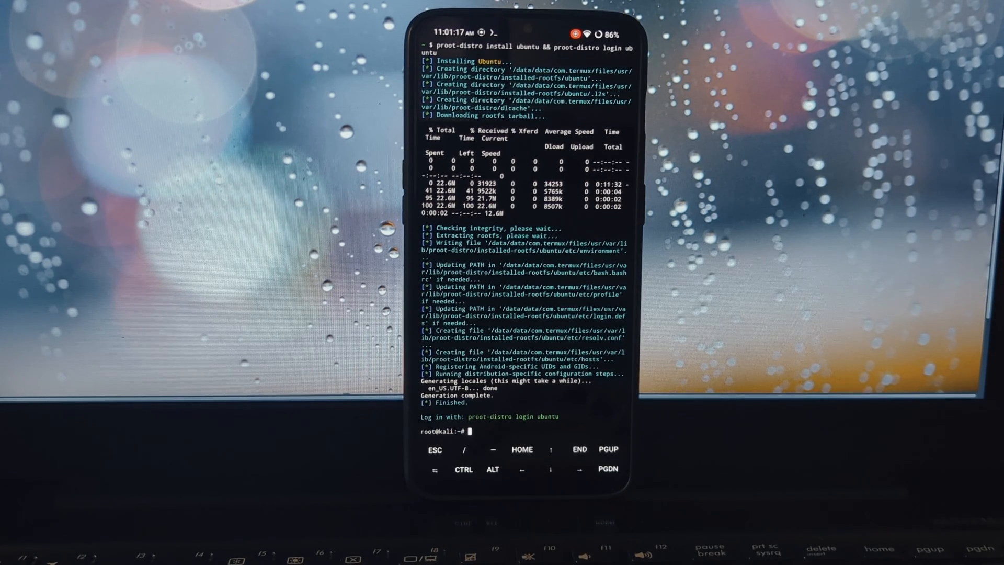
Type 'apt update && apt upgrade' at the Ubuntu root prompt.
click(471, 440)
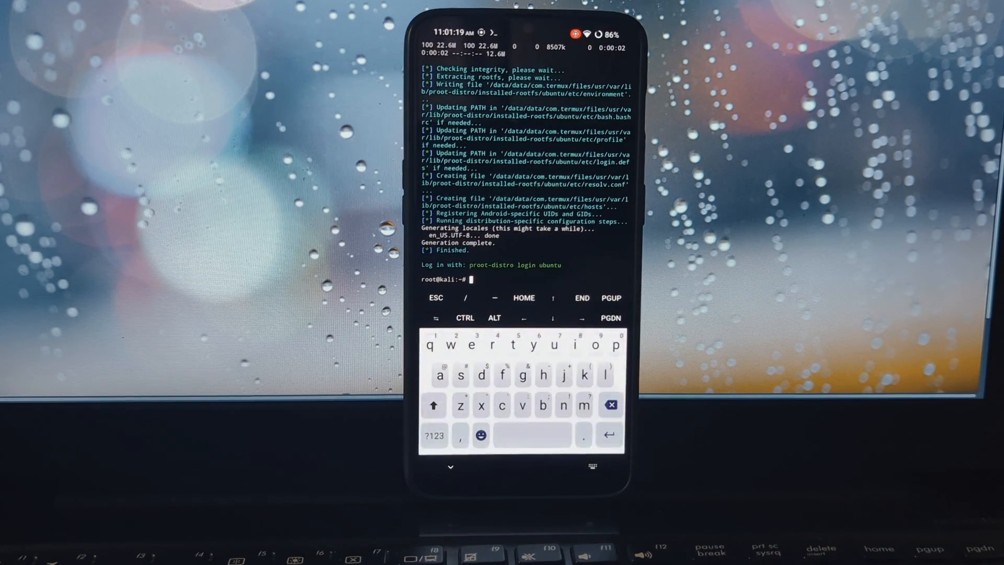
text(apt update && ap)
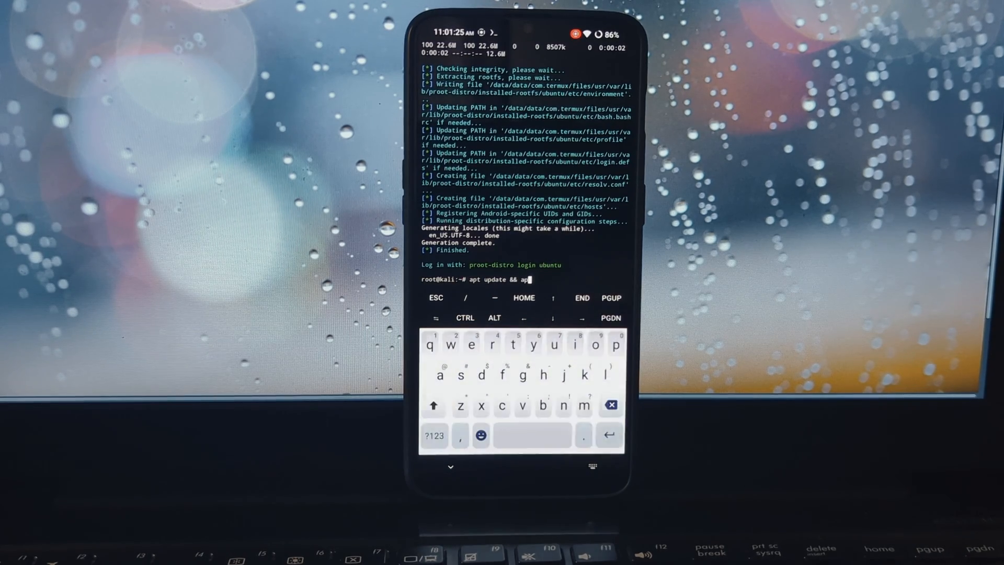
text(t)
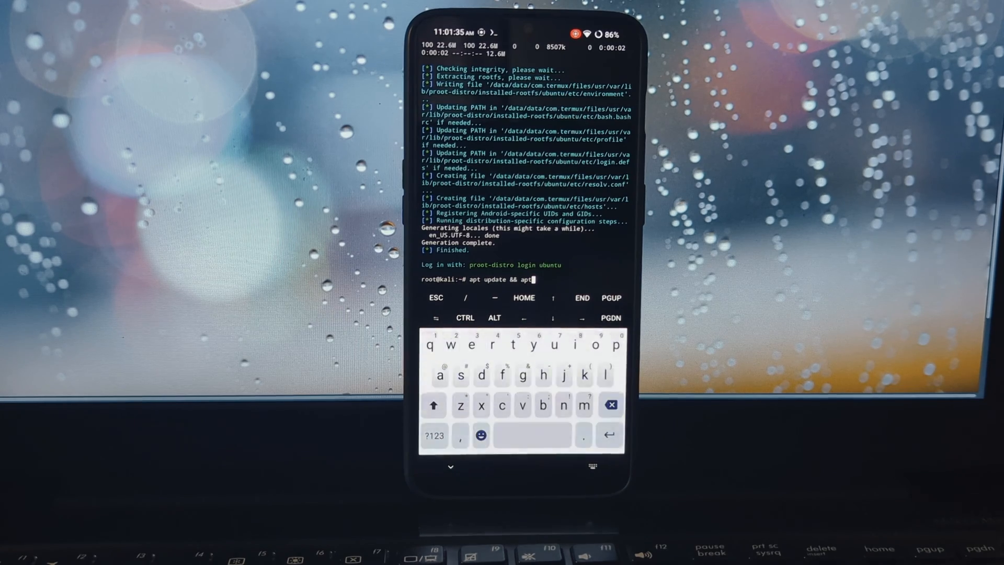
text(upg)
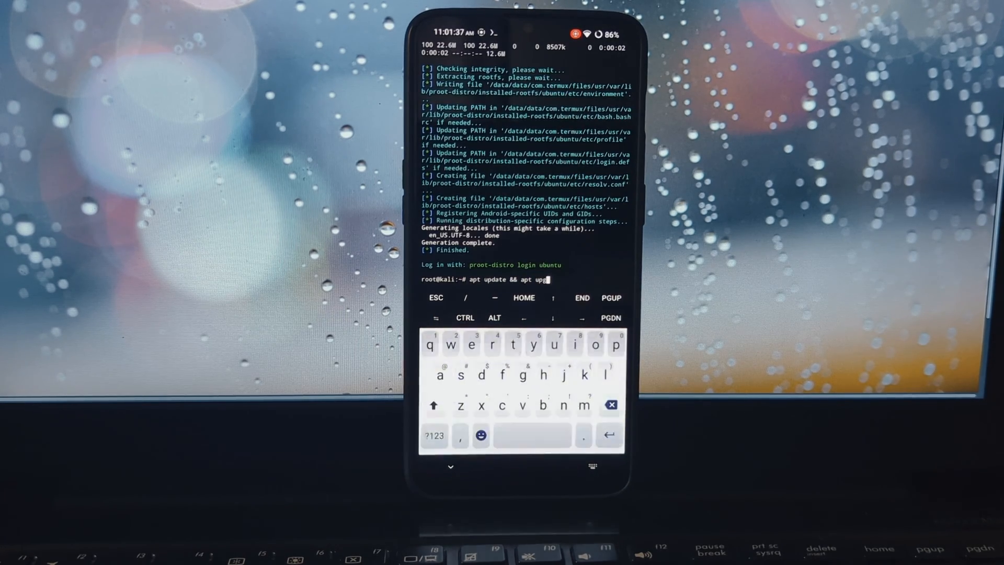